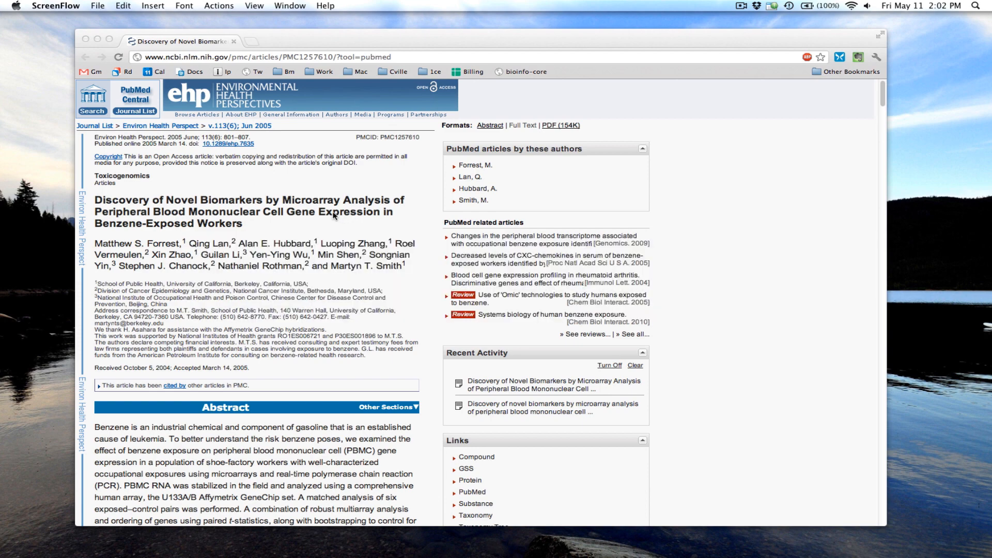
pyautogui.moveTo(278, 225)
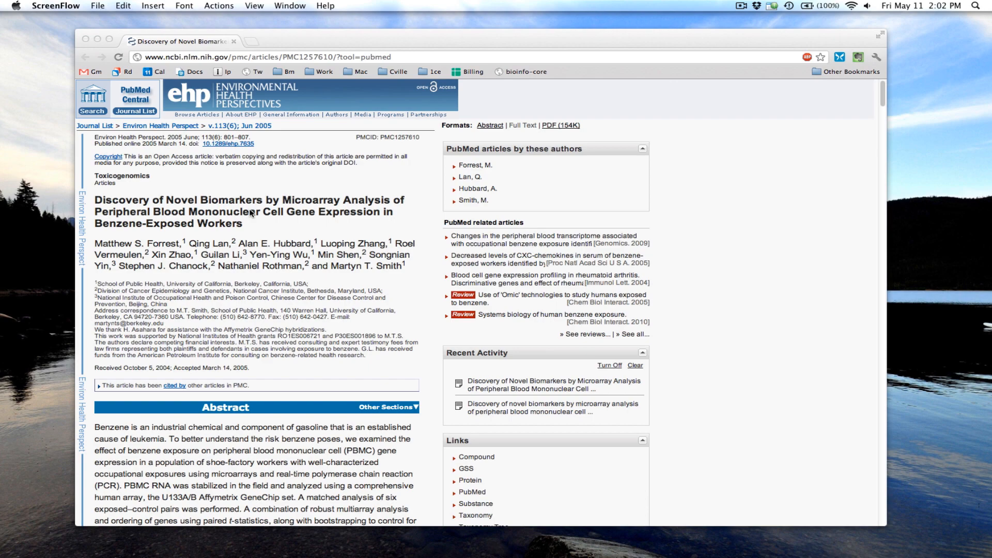
# Step: Review Tables 1 and 2 of top up- and down-regulated probe sets in the article
pyautogui.scroll(-3)
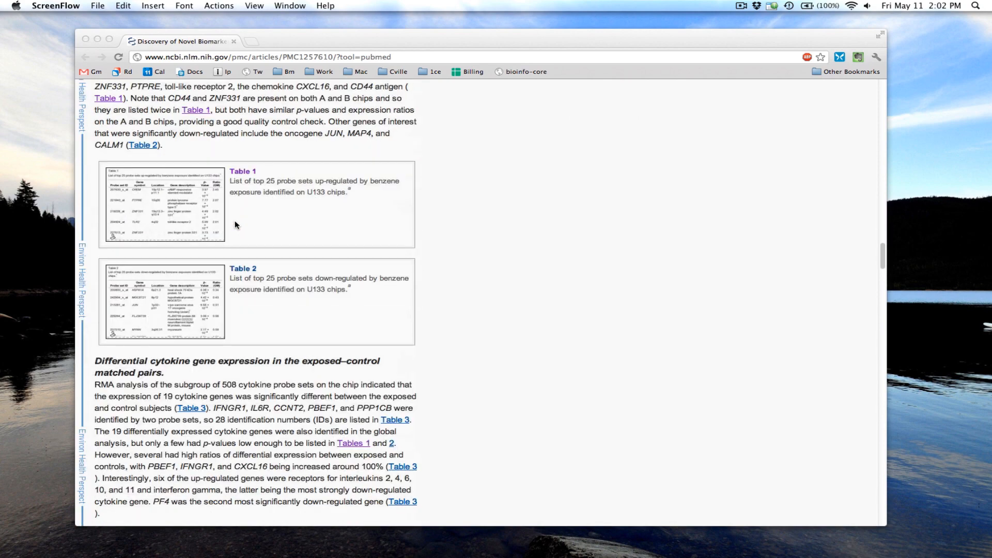
pyautogui.moveTo(291, 185)
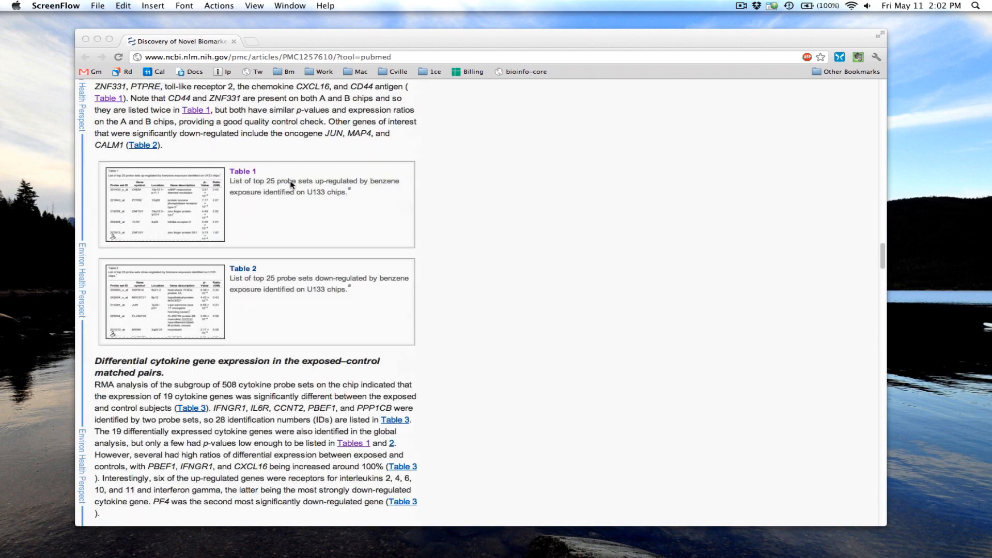
pyautogui.moveTo(318, 190)
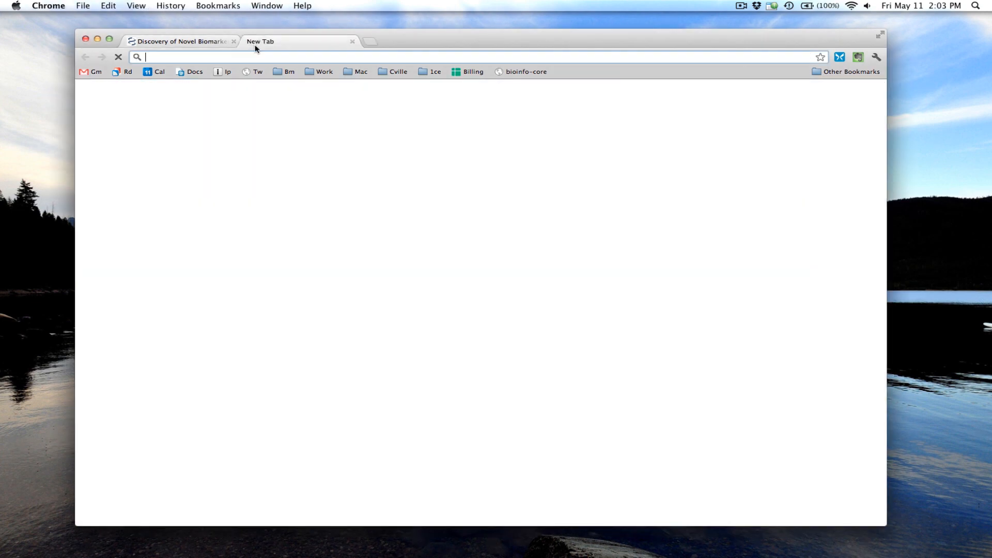
# Step: Go to ensembl.org BioMart and choose Ensembl Genes 67 with the Homo sapiens genes (GRCh37.p7) dataset
pyautogui.write('www.ensembl.org/index.html')
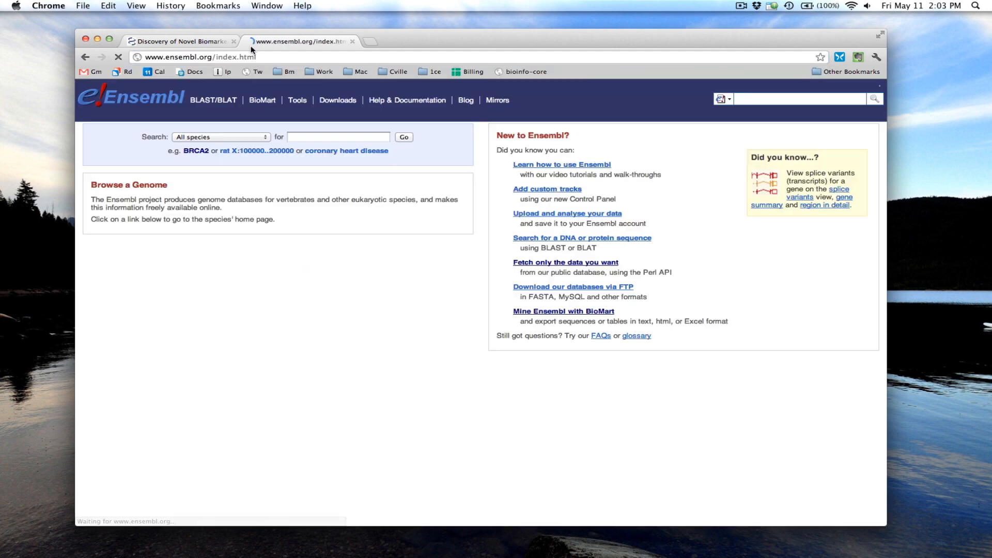
pyautogui.click(261, 100)
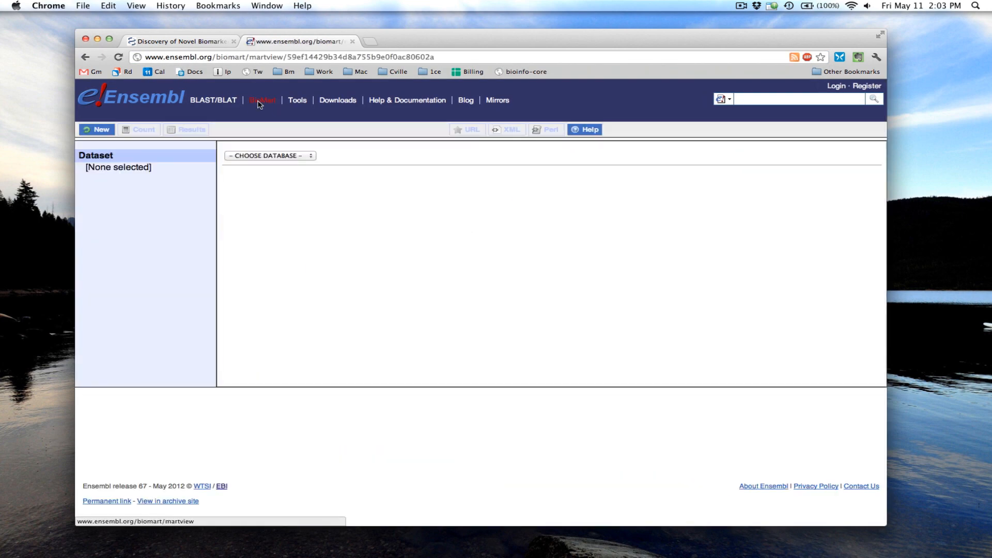
pyautogui.click(269, 156)
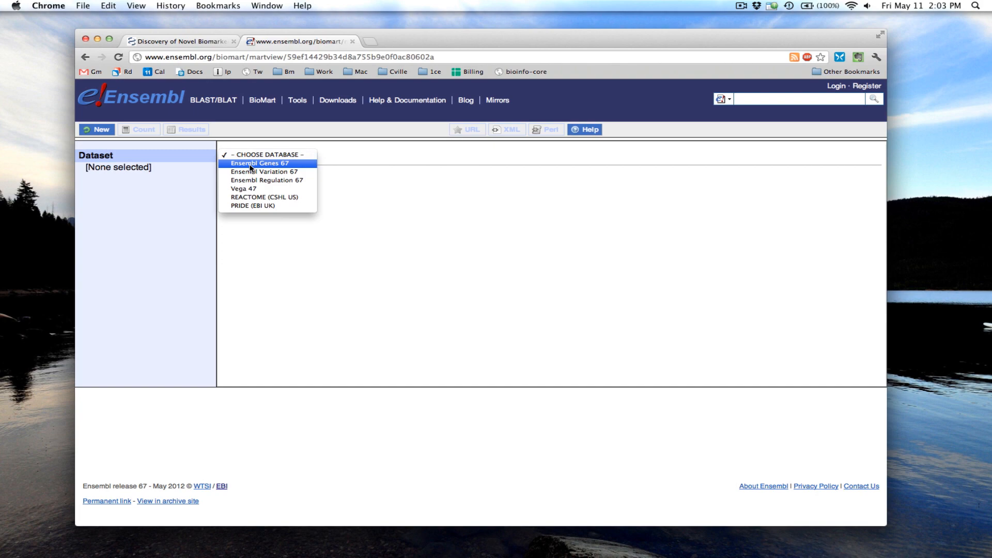
pyautogui.click(258, 162)
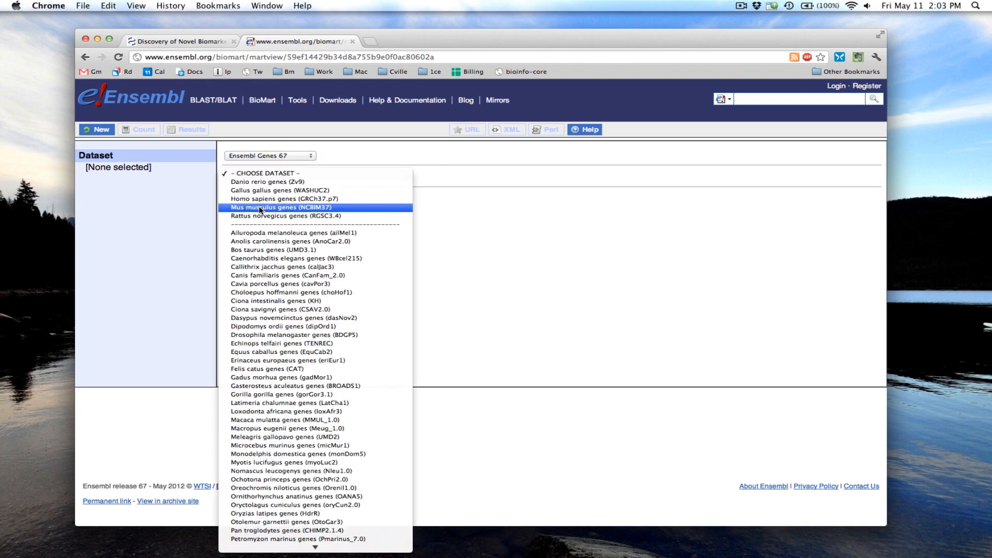
pyautogui.click(268, 198)
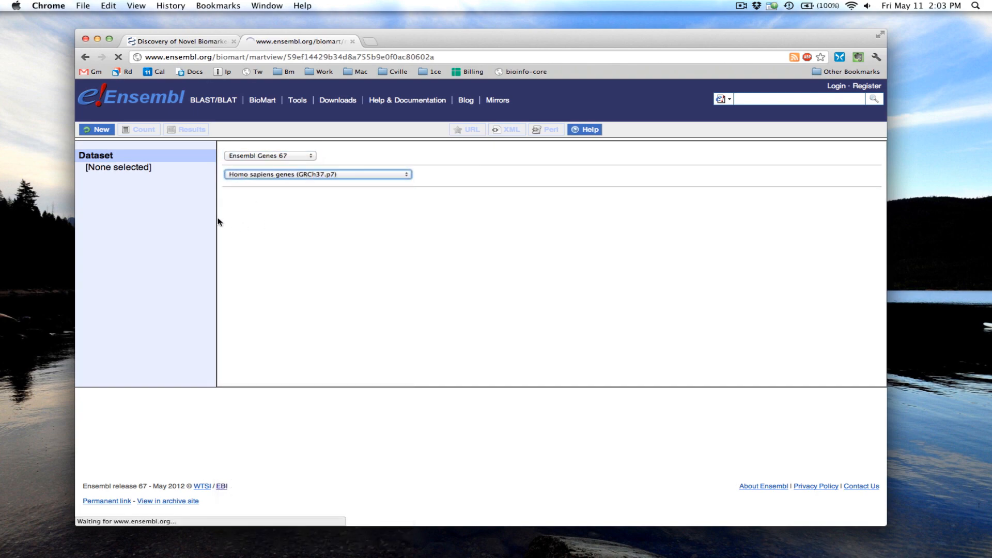
pyautogui.click(317, 174)
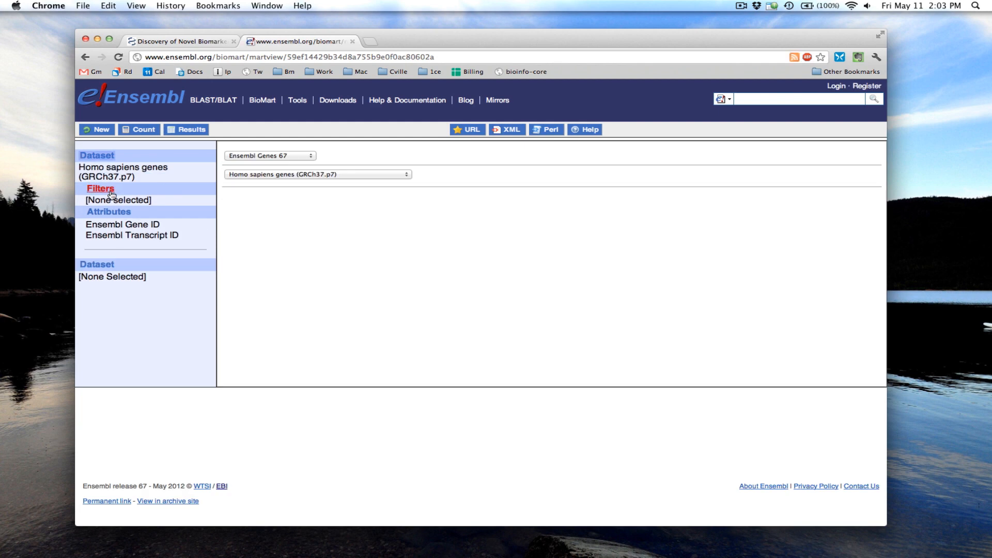
# Step: Filter genes by an Affy hg u133 plus 2 probeset ID list (e.g. 212014_x_at) and count 25 of 57945 matches
pyautogui.click(100, 188)
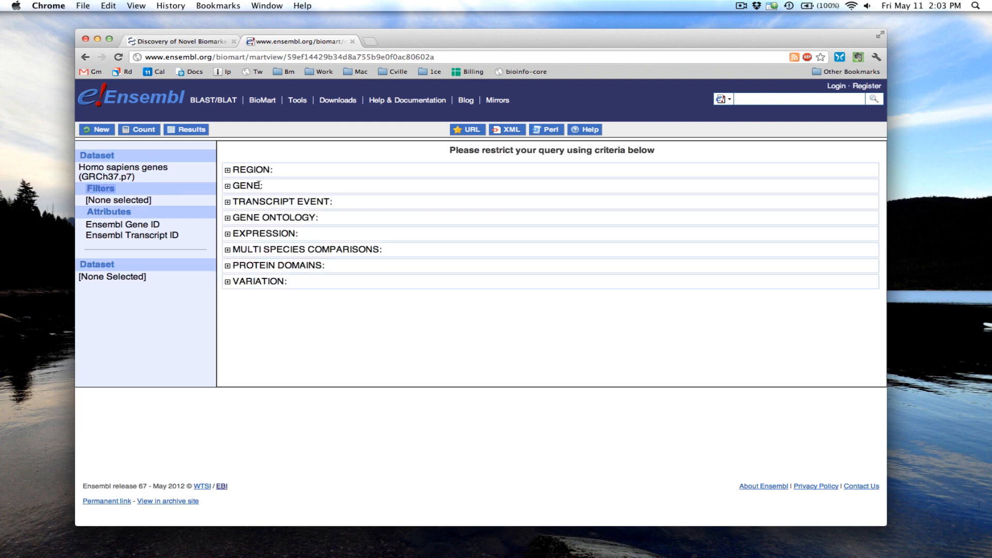
pyautogui.click(243, 185)
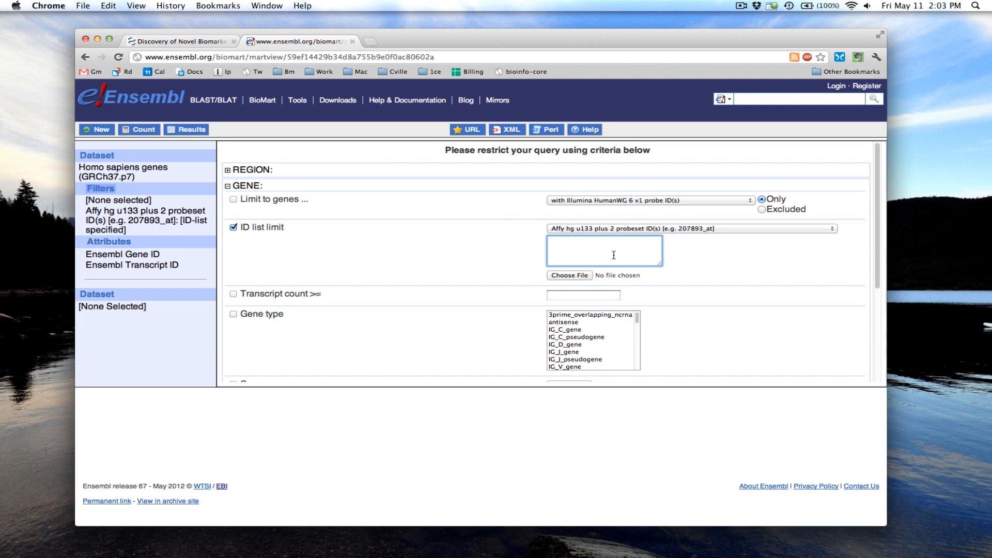
pyautogui.write('212014_x_at')
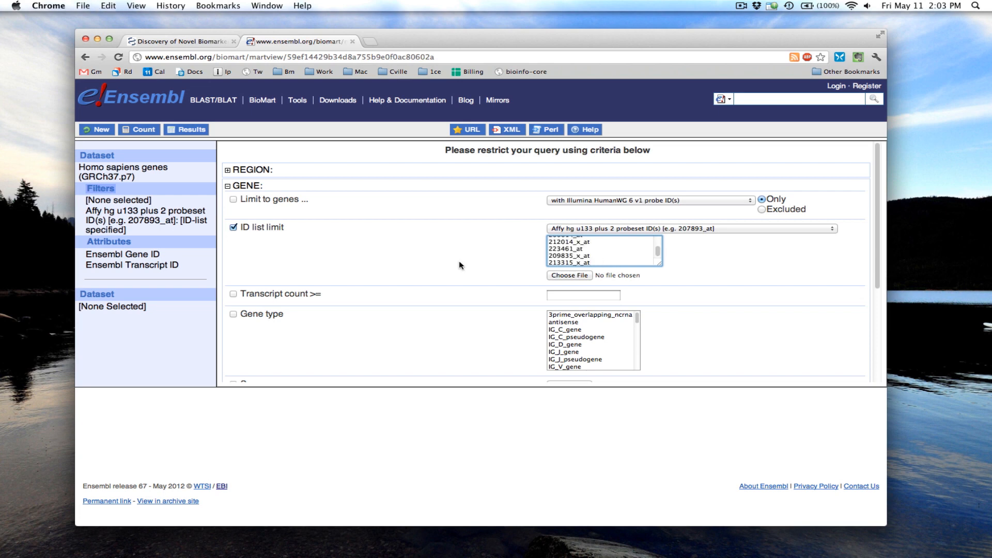
pyautogui.click(139, 129)
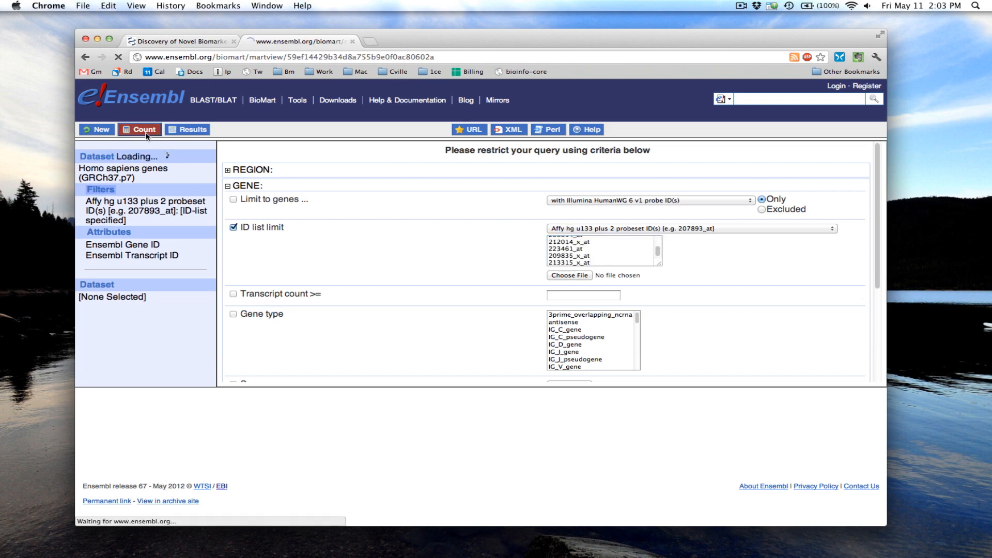
pyautogui.click(139, 131)
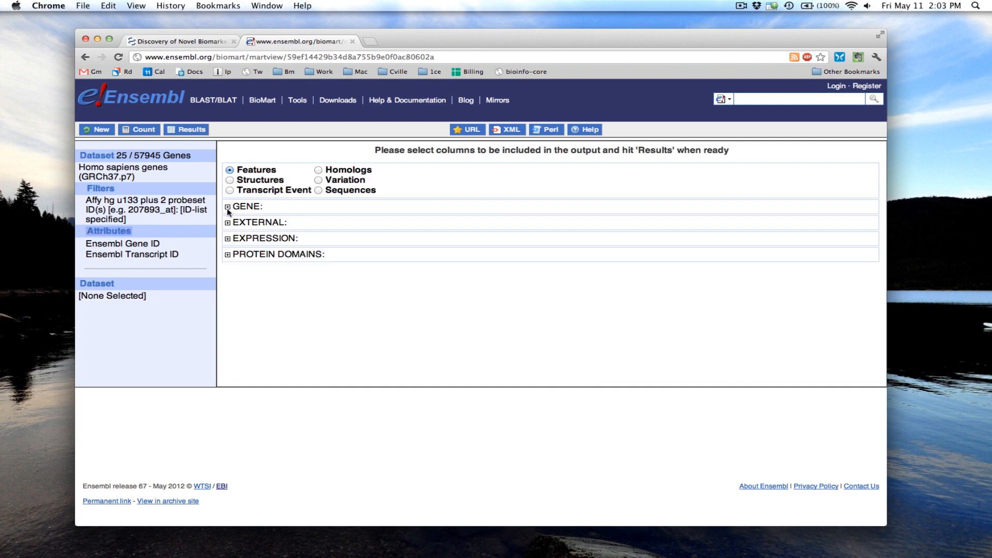
# Step: Add Associated Gene Name and Description to the gene output and request the results
pyautogui.click(228, 207)
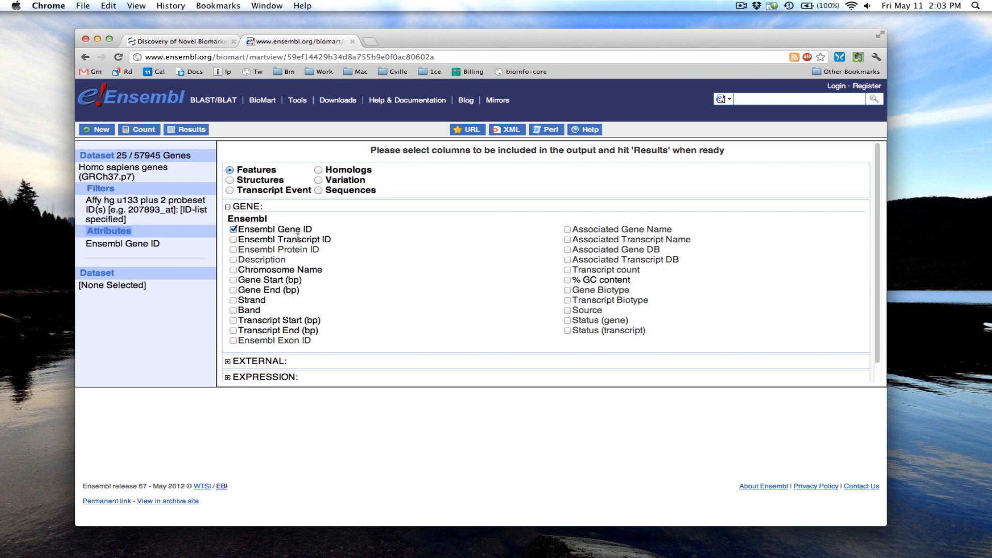
pyautogui.click(565, 230)
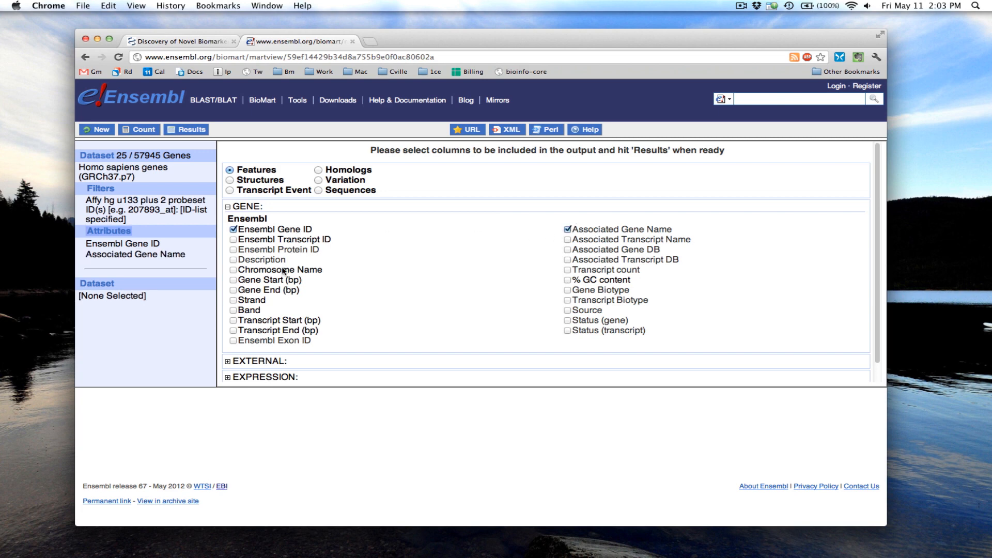
pyautogui.click(234, 258)
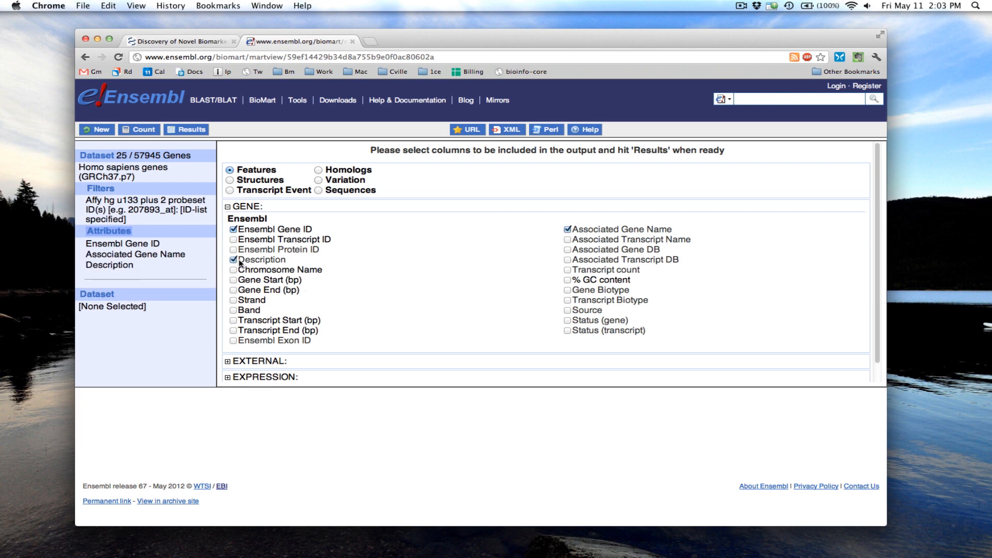
pyautogui.click(191, 131)
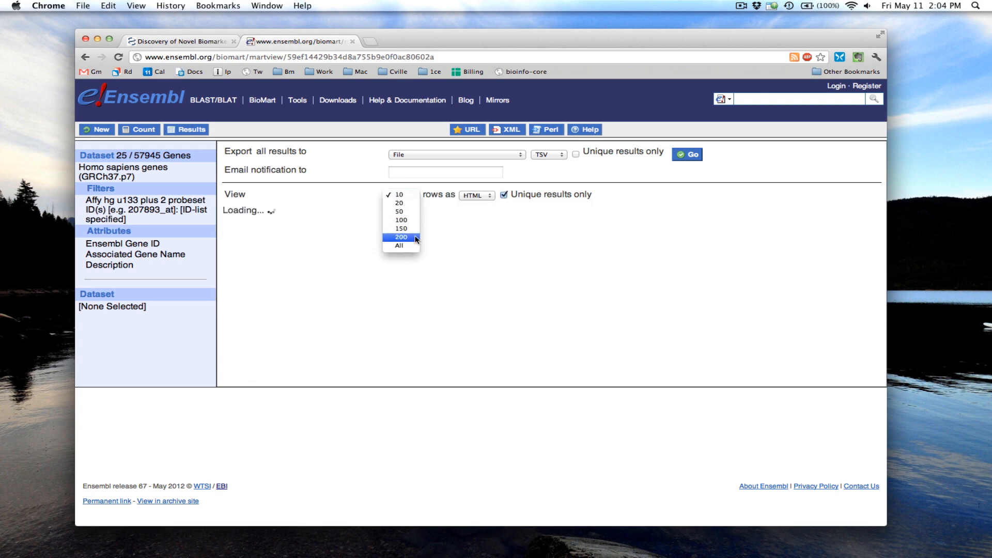
# Step: Show 200 result rows per page, then change it to 150
pyautogui.click(400, 237)
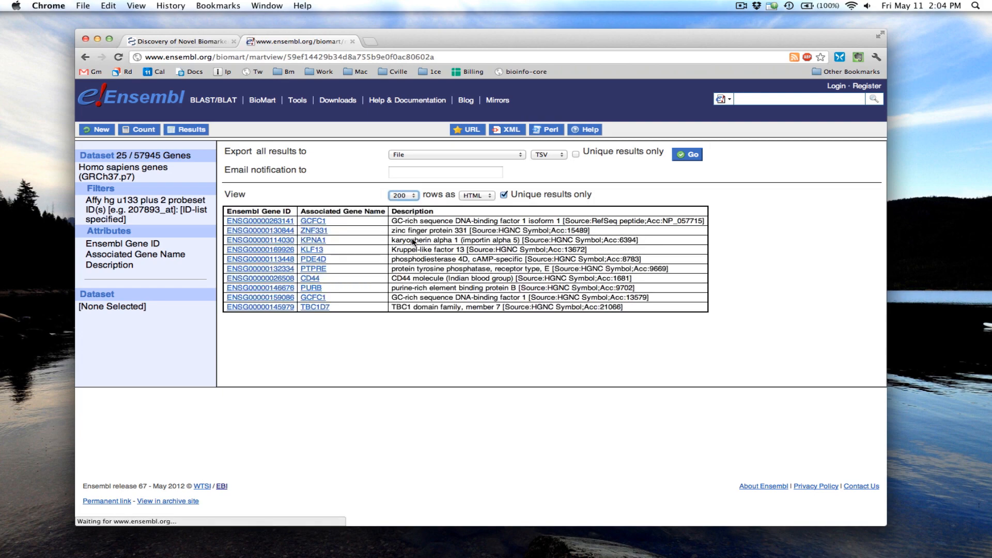
pyautogui.click(402, 194)
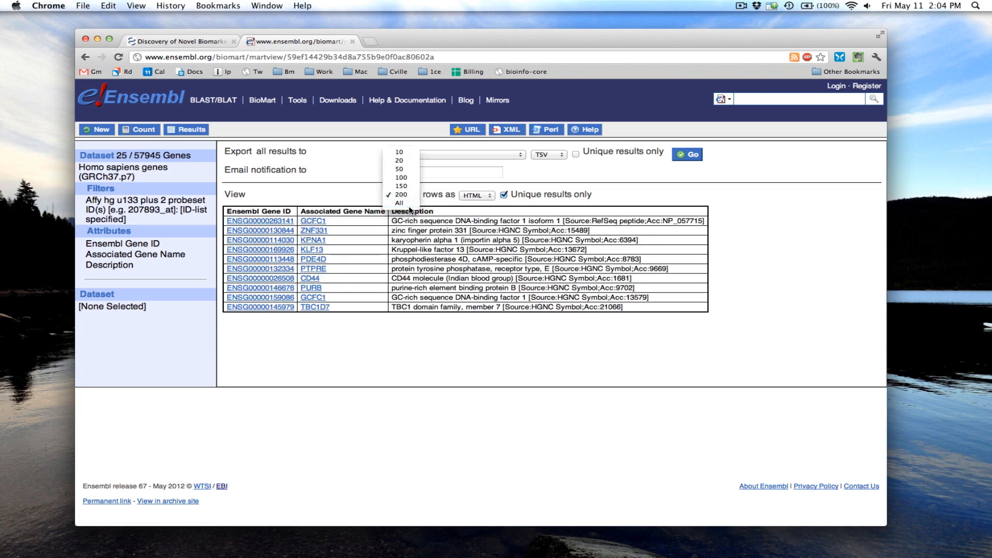
pyautogui.click(401, 186)
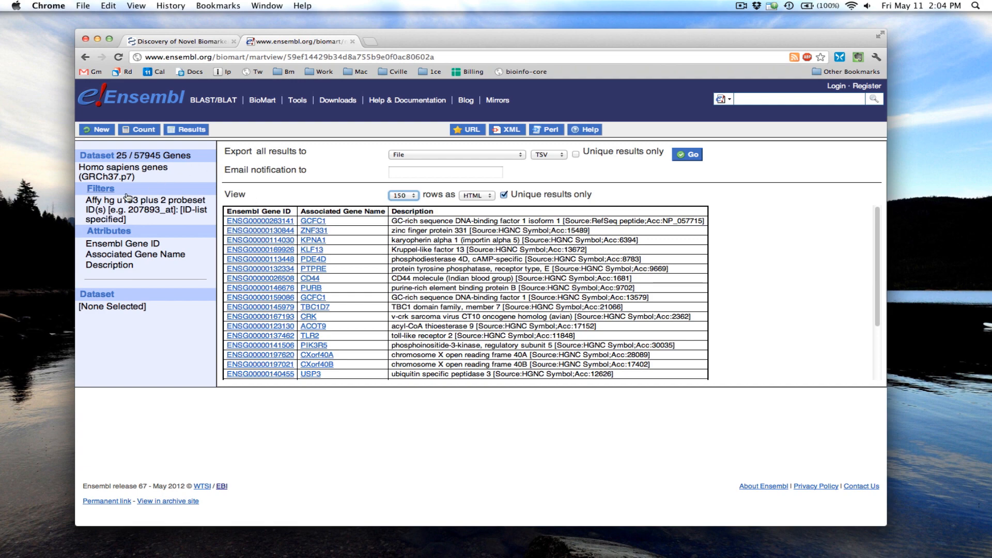
# Step: Switch to homolog output with Gene ID, Associated Gene Name and Description, dropping Transcript ID
pyautogui.click(107, 230)
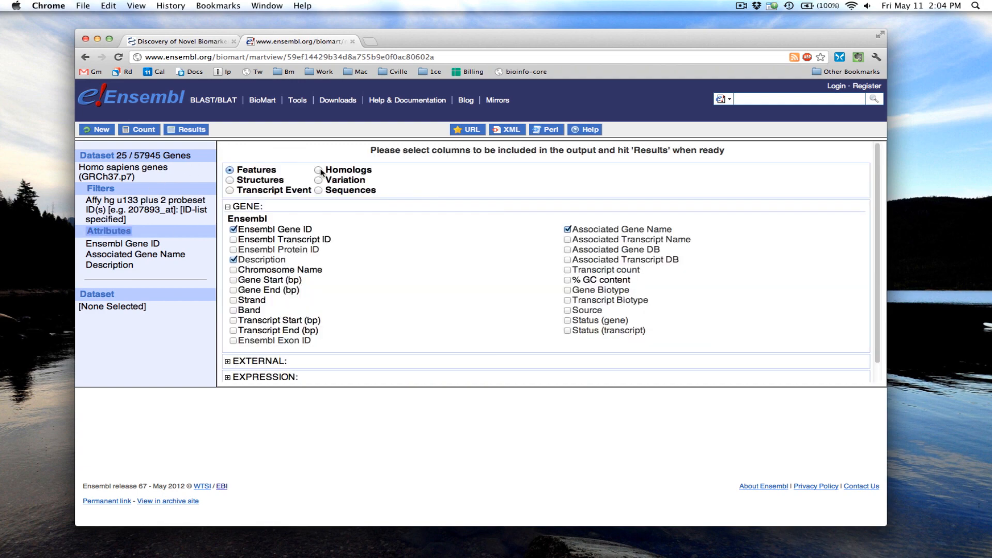
pyautogui.click(319, 170)
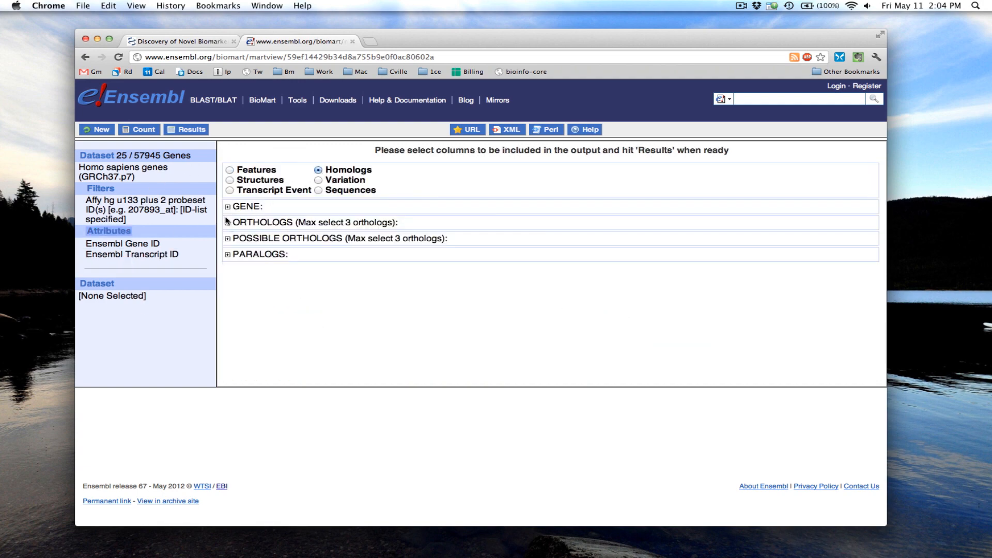
pyautogui.click(227, 206)
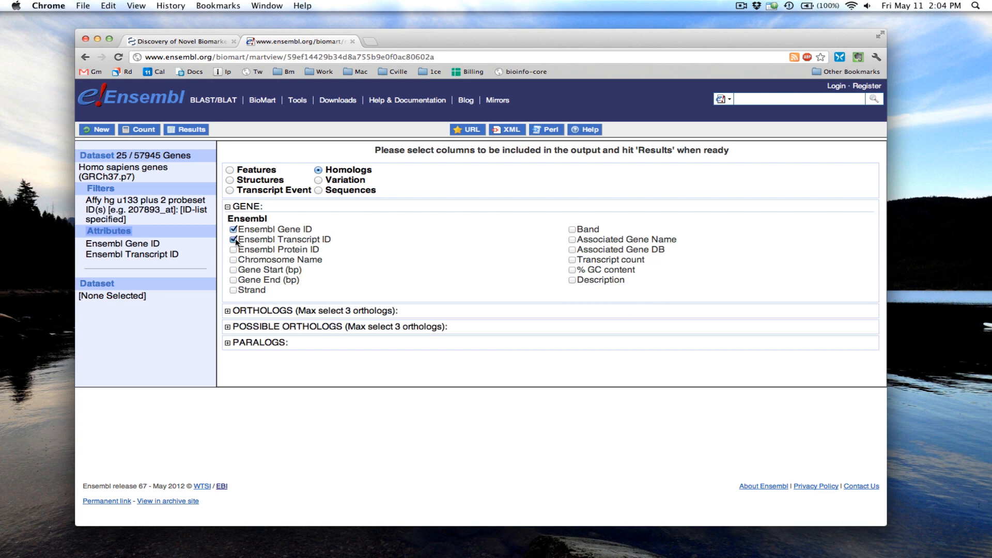
pyautogui.click(232, 239)
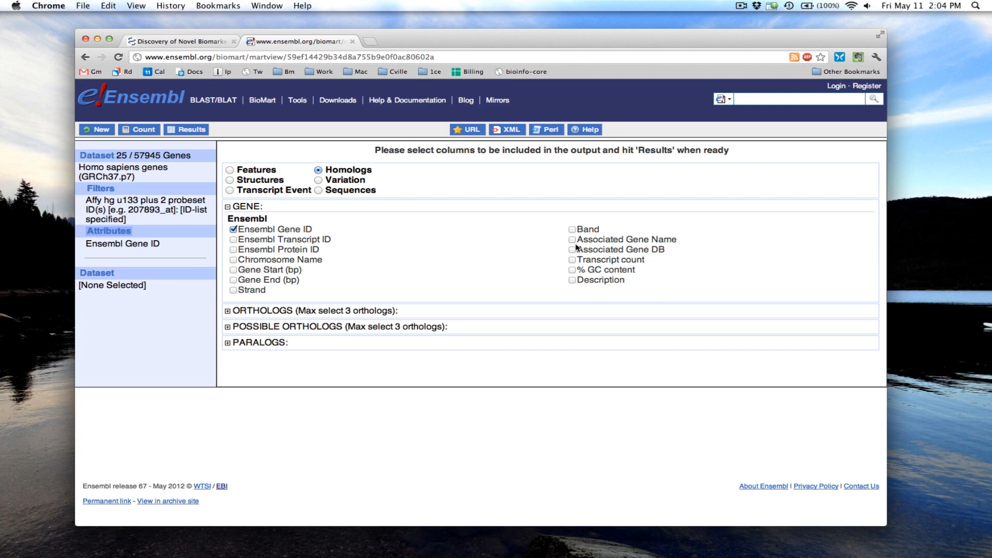
pyautogui.click(573, 240)
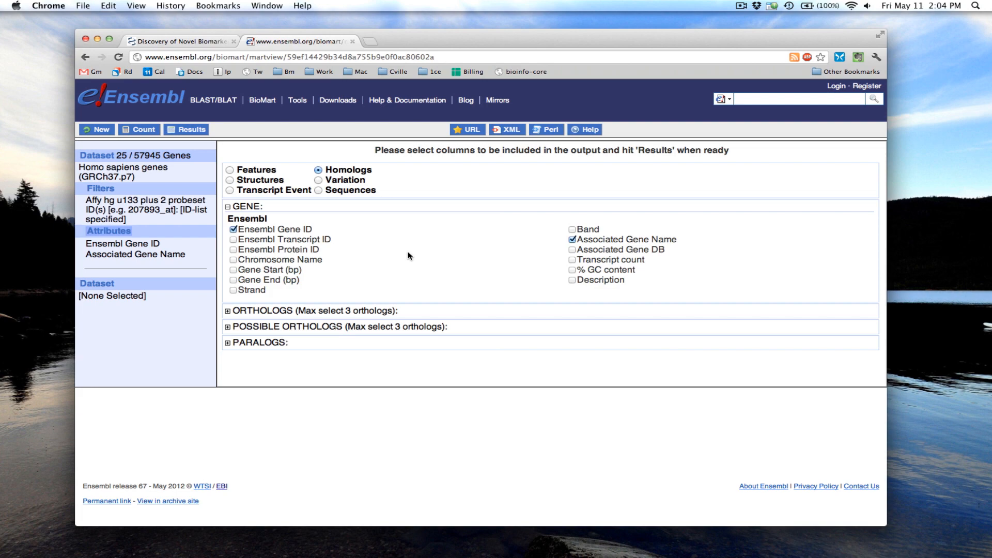
pyautogui.click(571, 279)
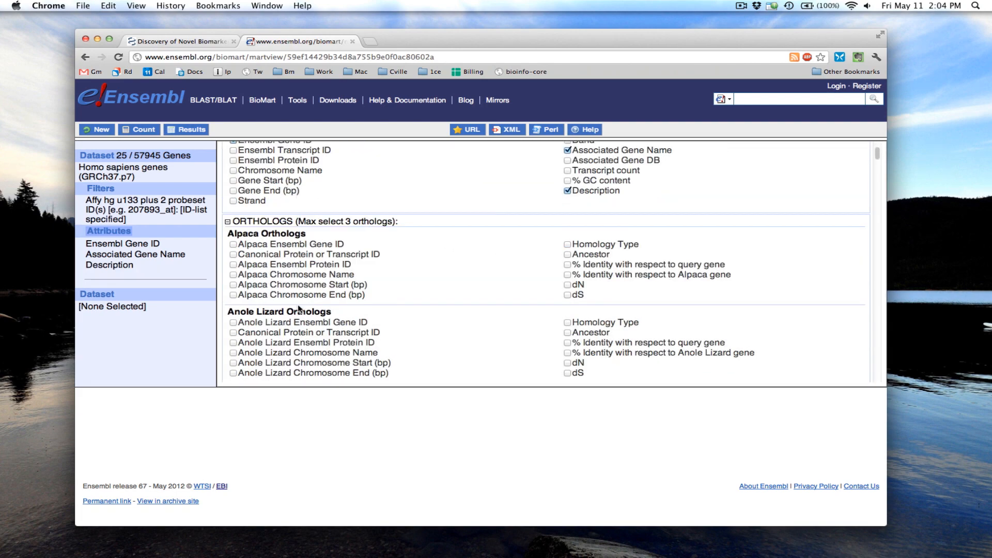
pyautogui.scroll(-3)
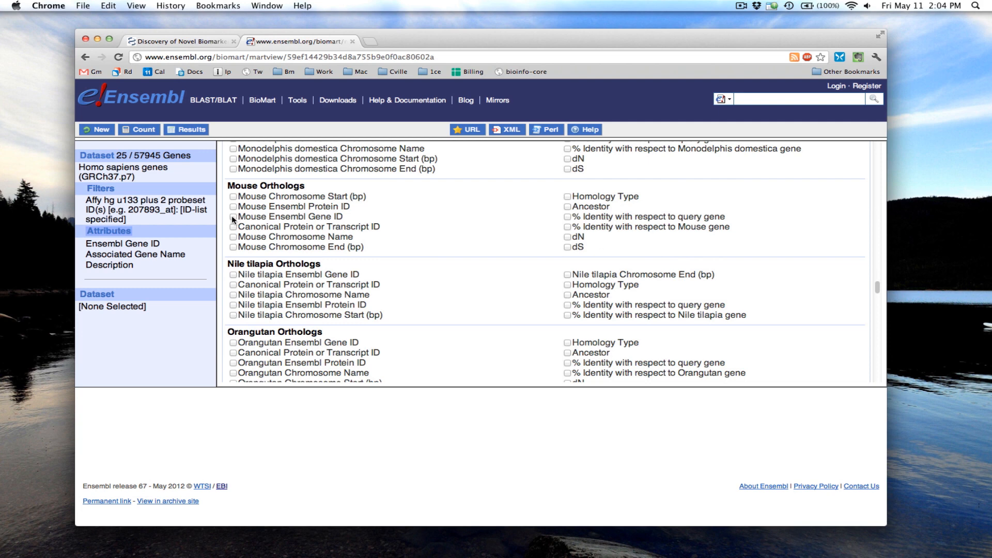
# Step: Try the Mouse Ensembl Gene ID ortholog column, then start adding a second dataset instead
pyautogui.click(234, 216)
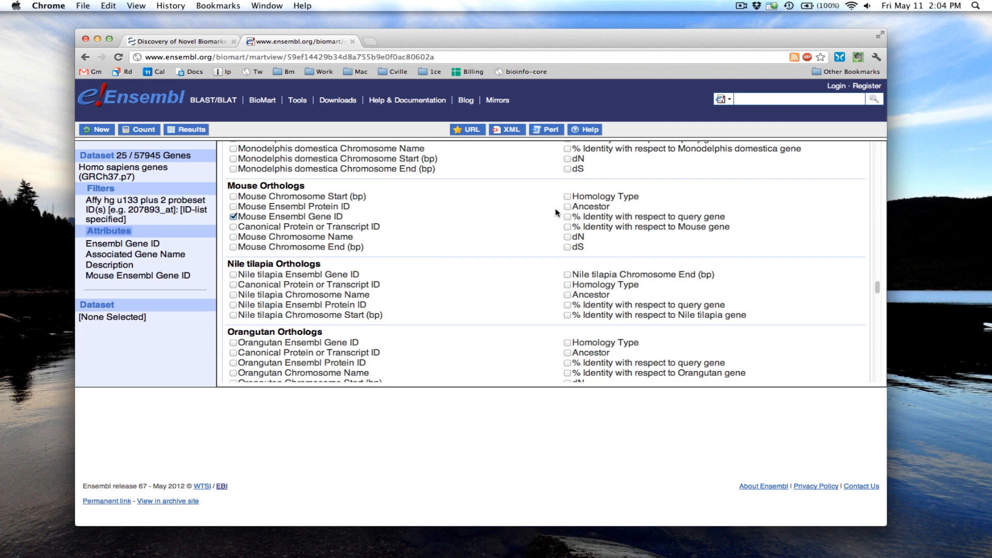
pyautogui.moveTo(540, 247)
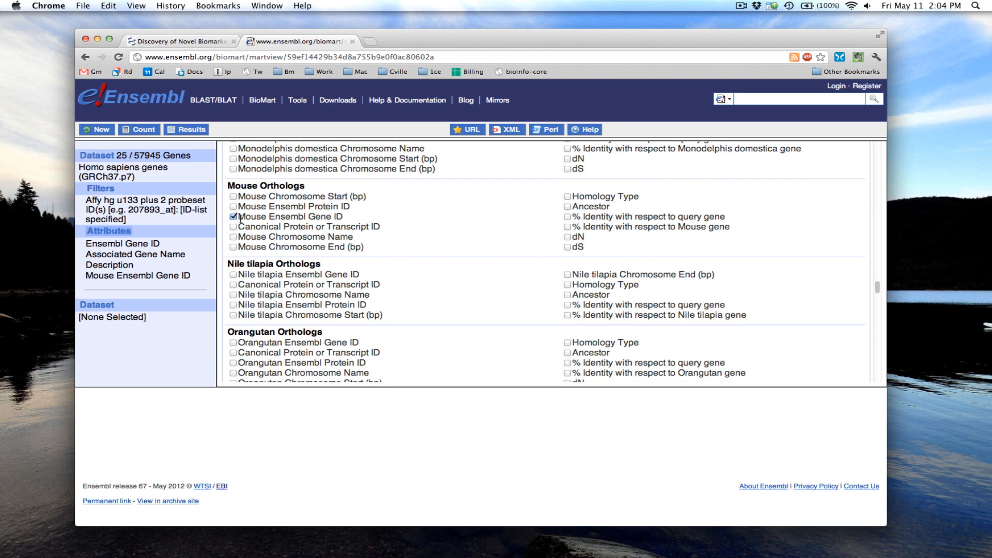
pyautogui.click(234, 216)
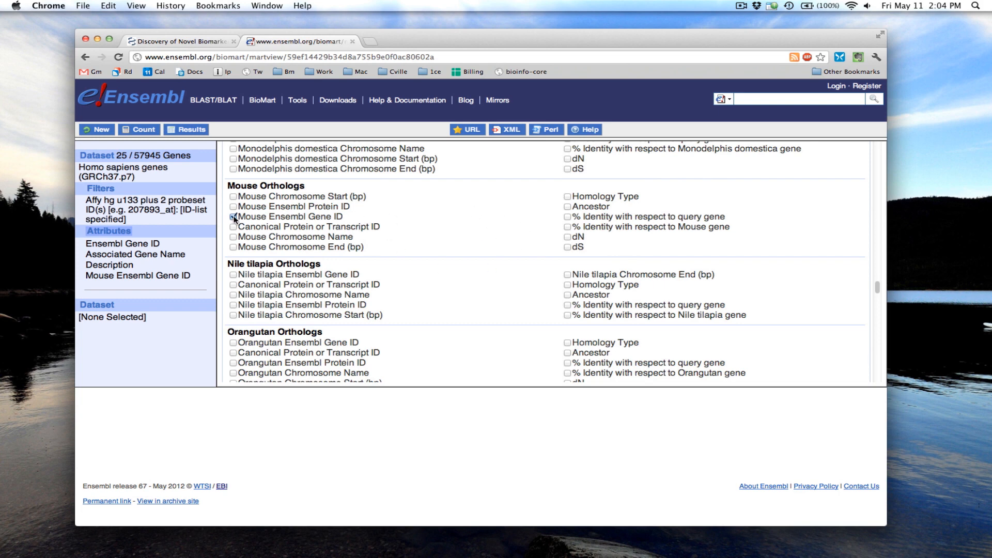
pyautogui.click(234, 217)
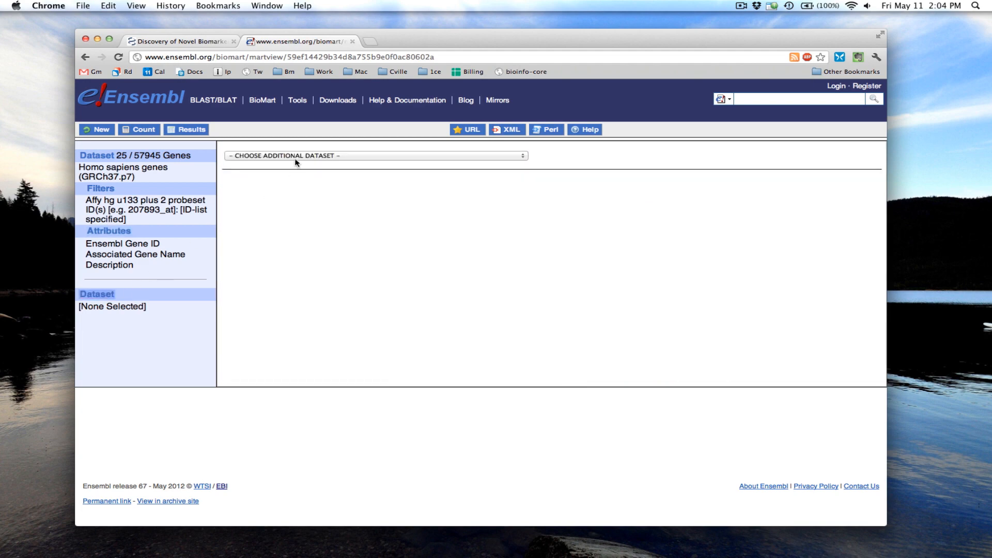
# Step: Add Mus musculus genes (NCBIM37) as the second dataset and view its attributes
pyautogui.click(375, 156)
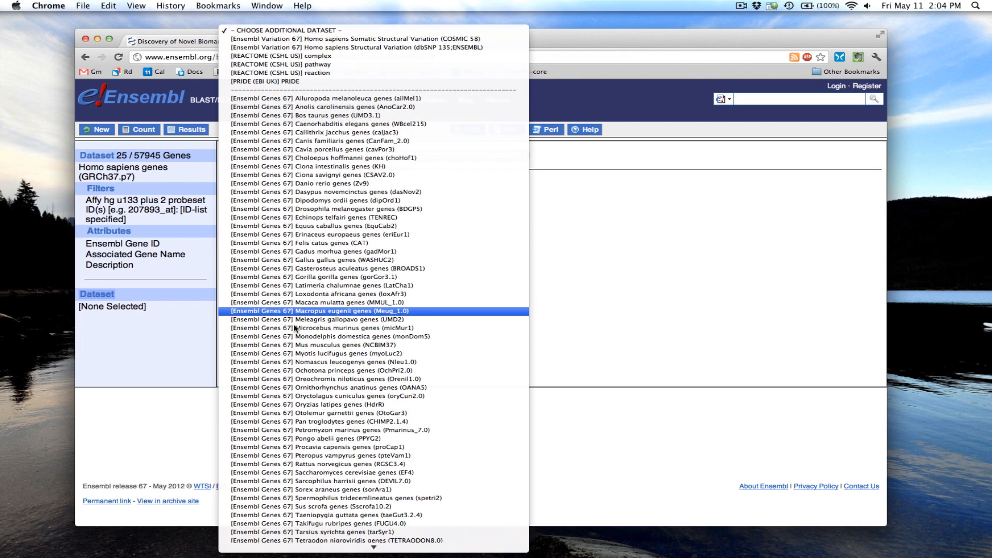
pyautogui.click(300, 344)
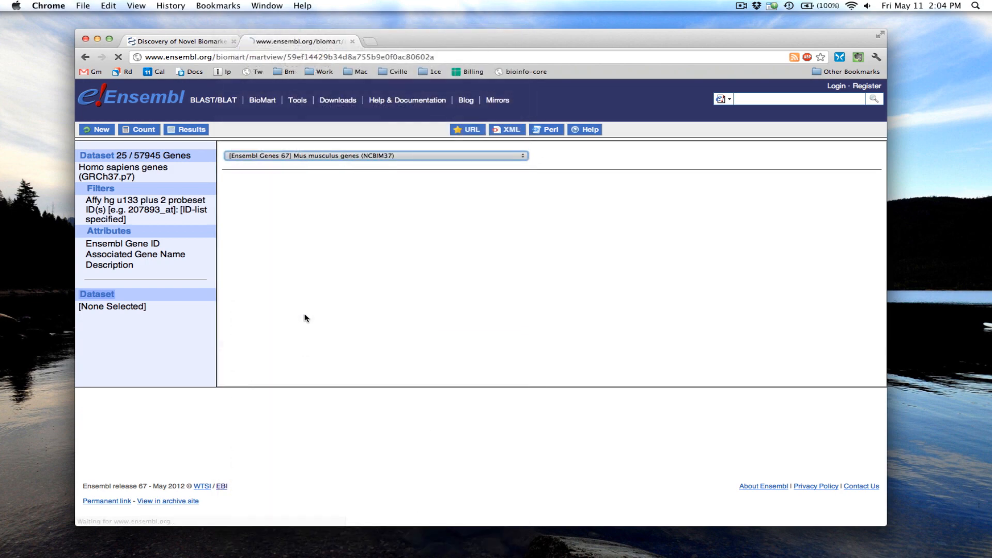
pyautogui.click(96, 293)
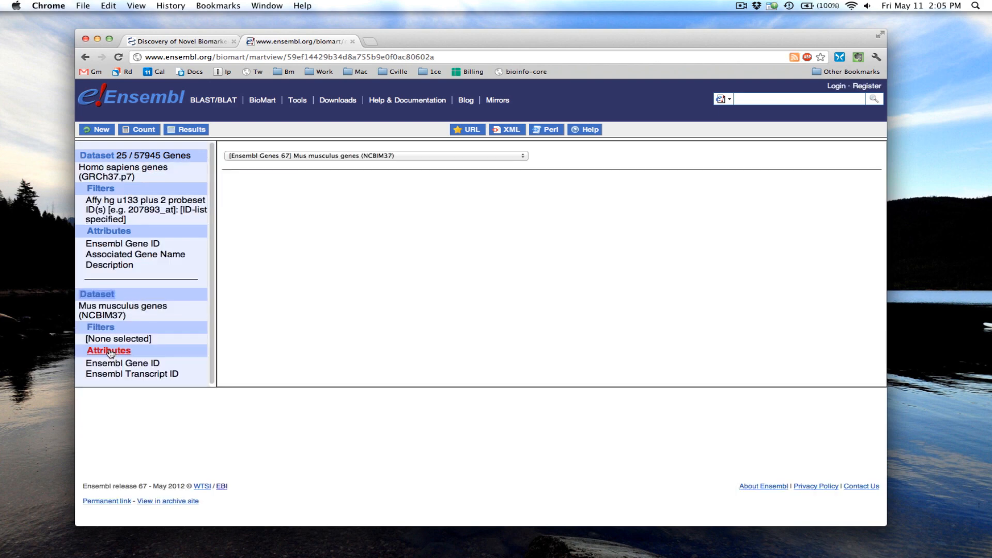
pyautogui.click(109, 350)
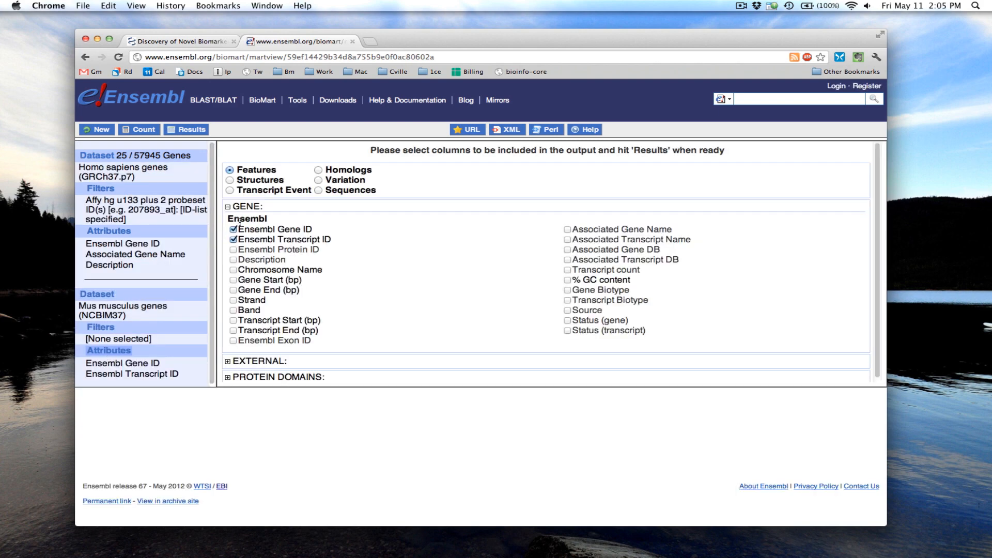
# Step: Output mouse Gene ID, Associated Gene Name, Description and Affy mouse430a 2 probeset instead of Transcript ID
pyautogui.click(235, 241)
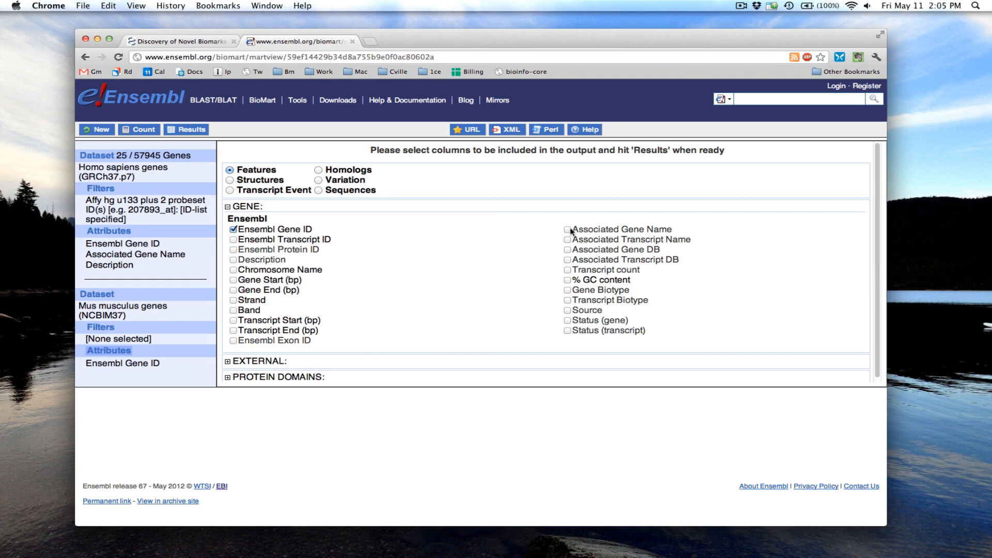
pyautogui.click(569, 229)
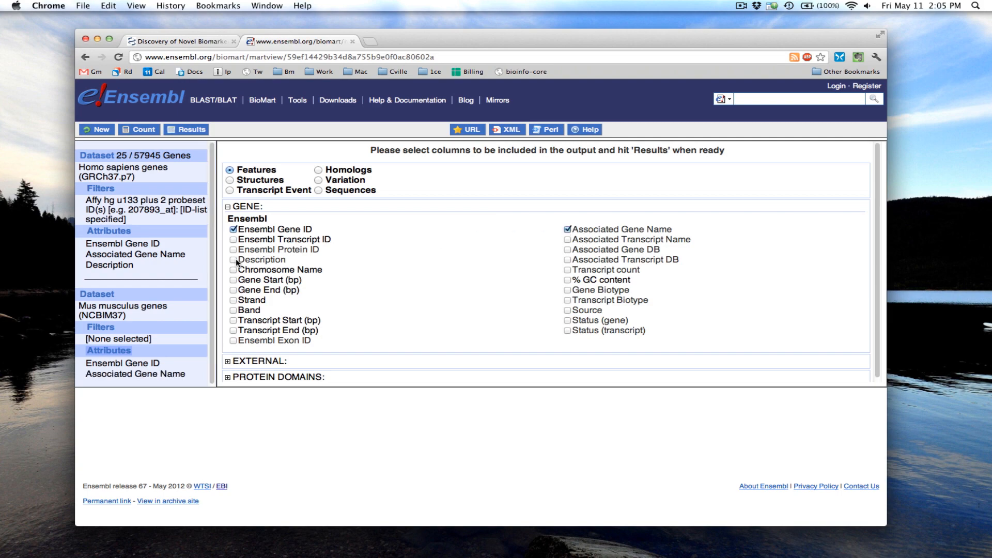
pyautogui.scroll(-3)
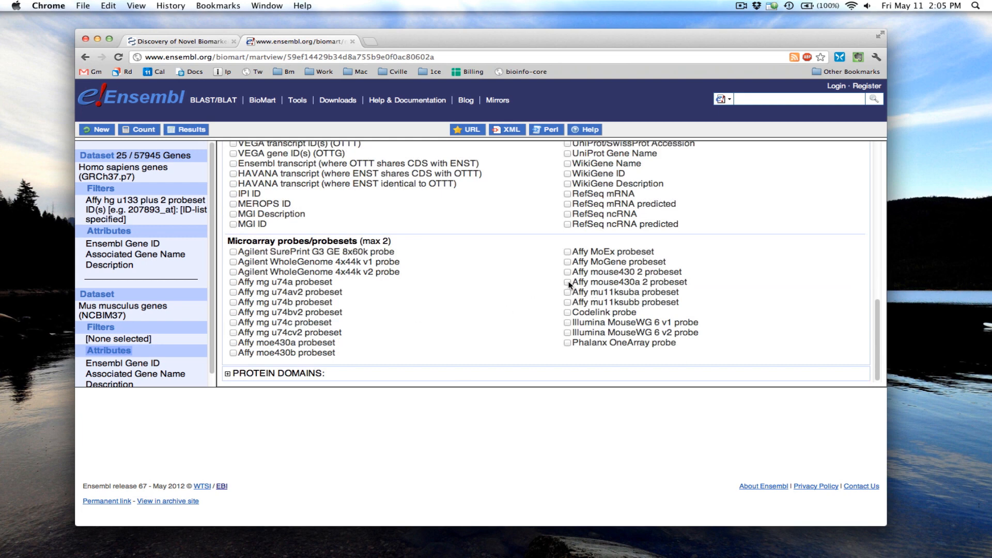
pyautogui.click(567, 282)
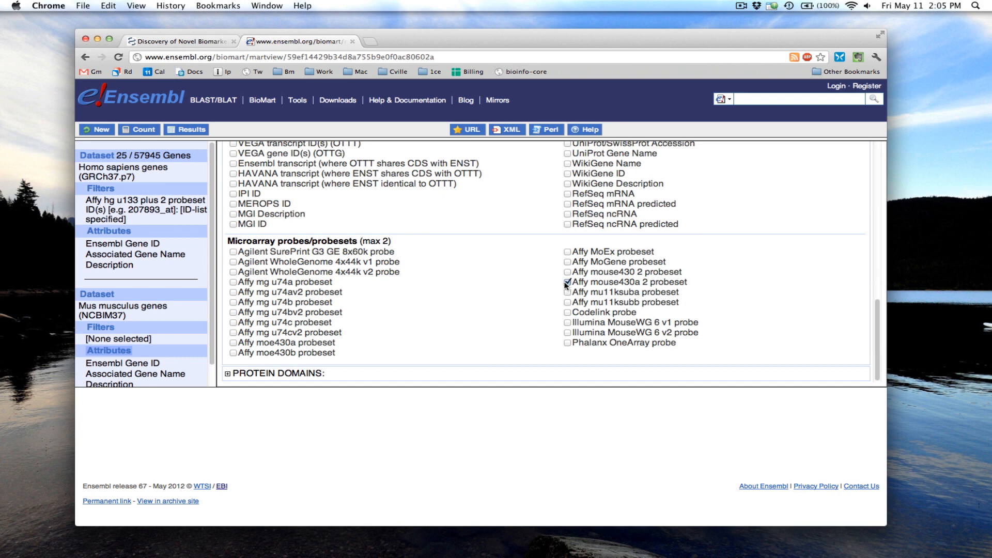
pyautogui.moveTo(372, 307)
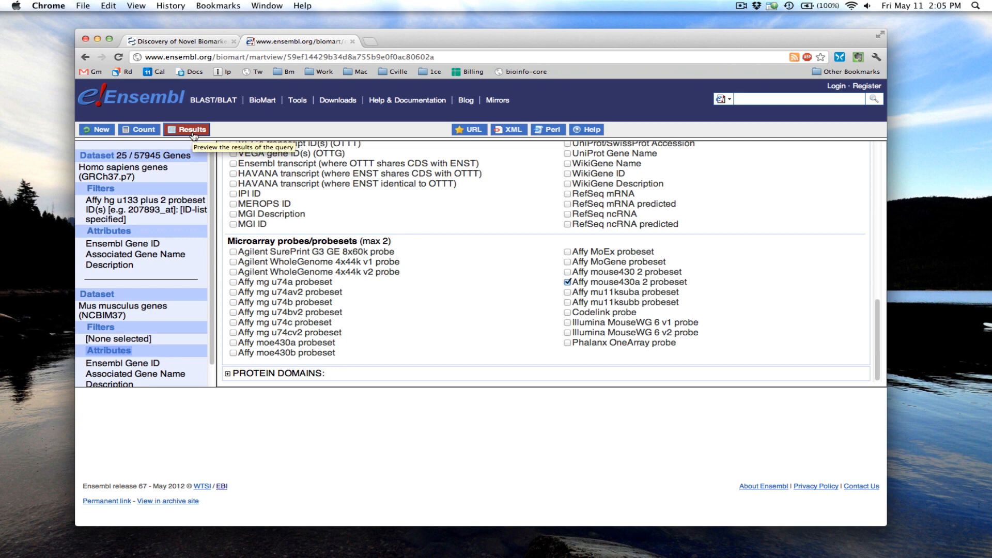
# Step: Preview the combined human–mouse results table with mouse430a 2 probesets
pyautogui.click(186, 130)
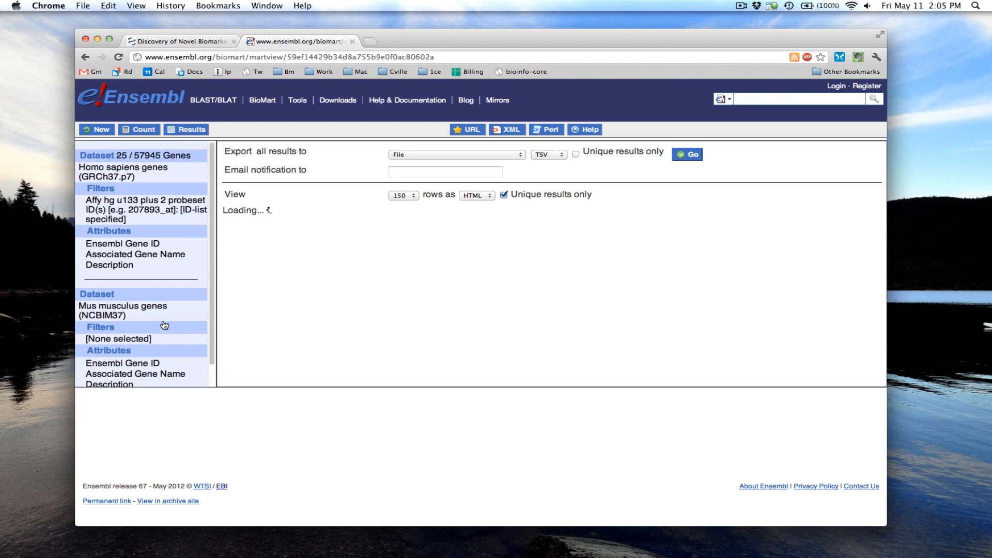
pyautogui.moveTo(727, 53)
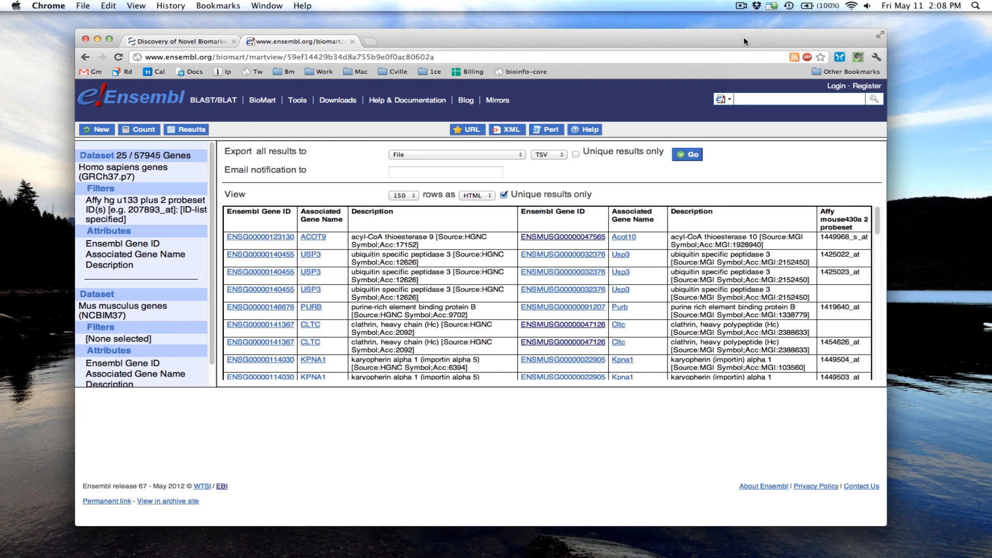
pyautogui.moveTo(485, 163)
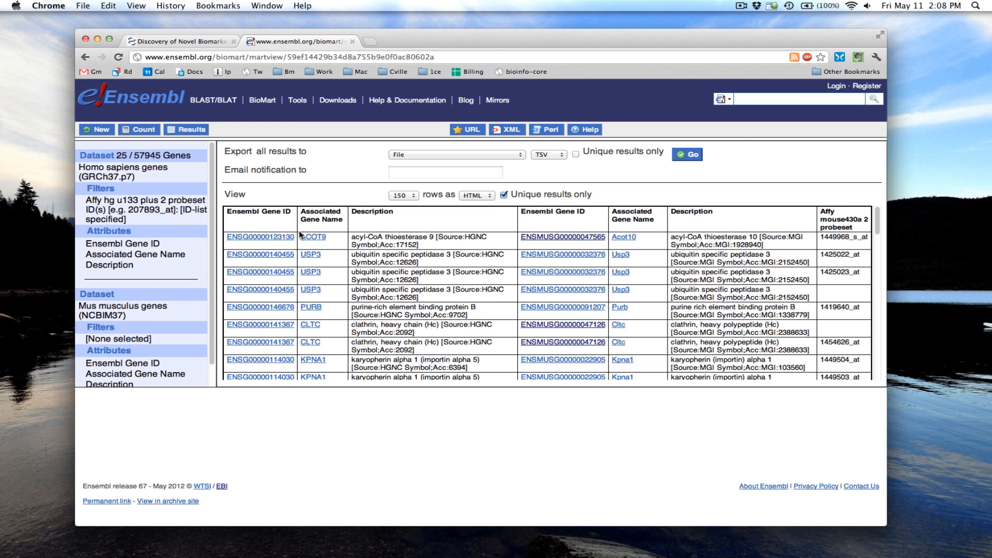
pyautogui.moveTo(297, 245)
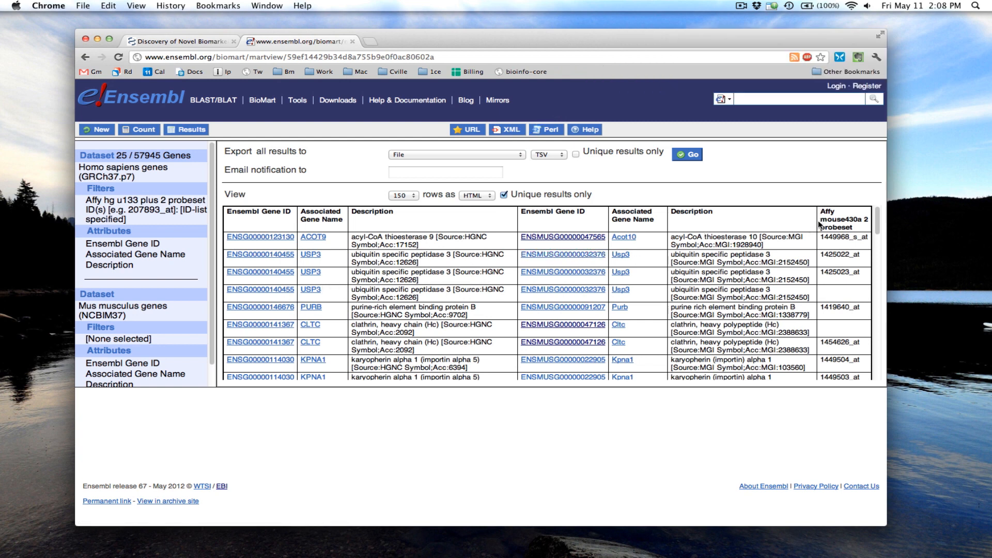
pyautogui.moveTo(844, 253)
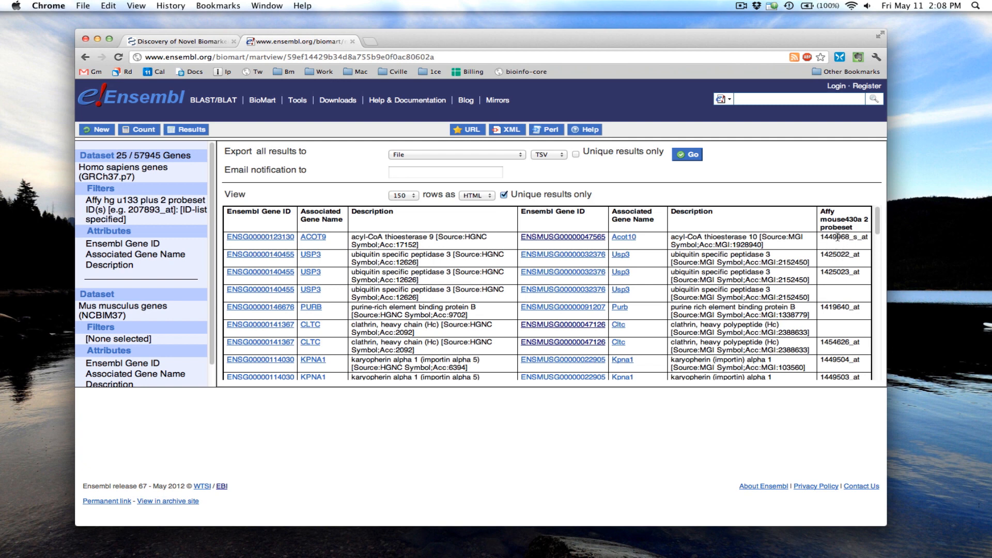
pyautogui.moveTo(857, 246)
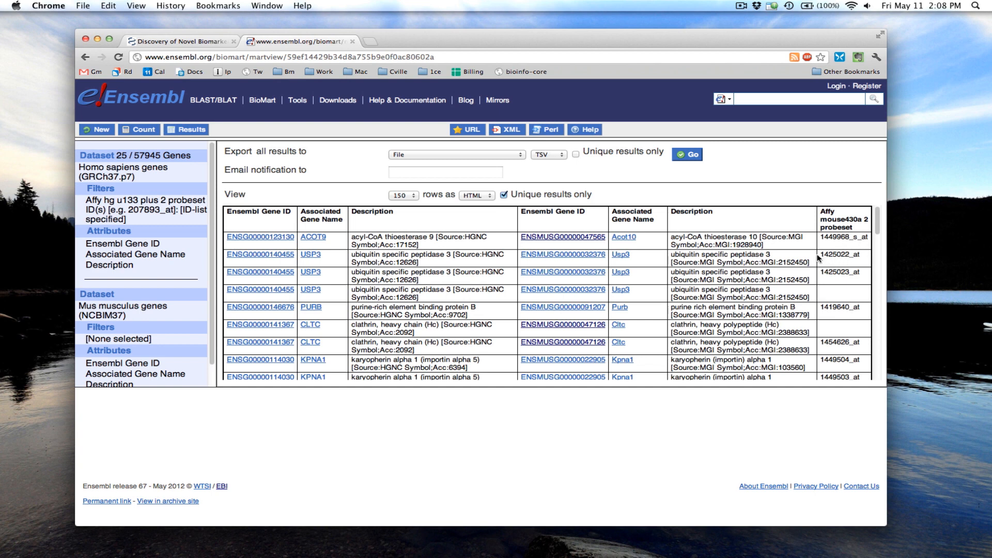
pyautogui.moveTo(831, 262)
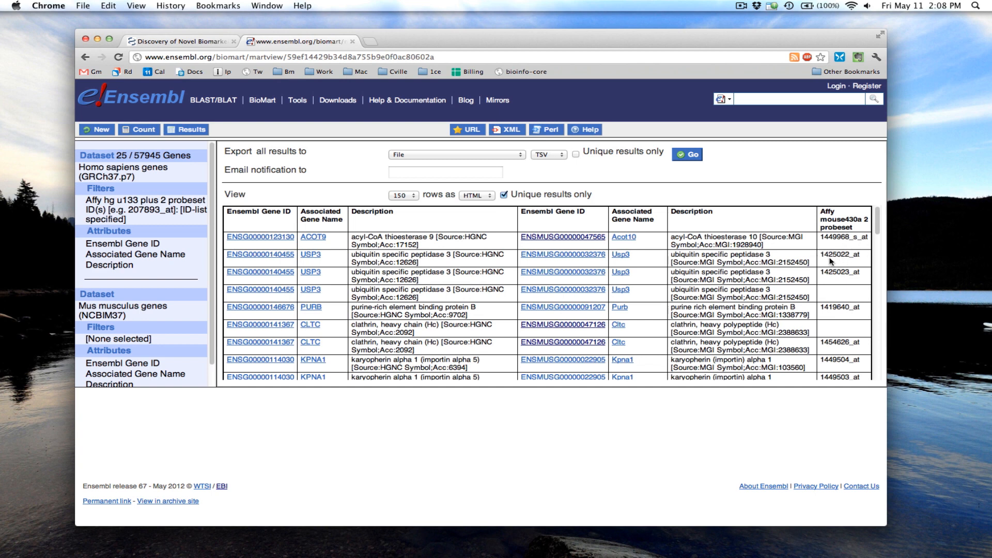
pyautogui.moveTo(647, 245)
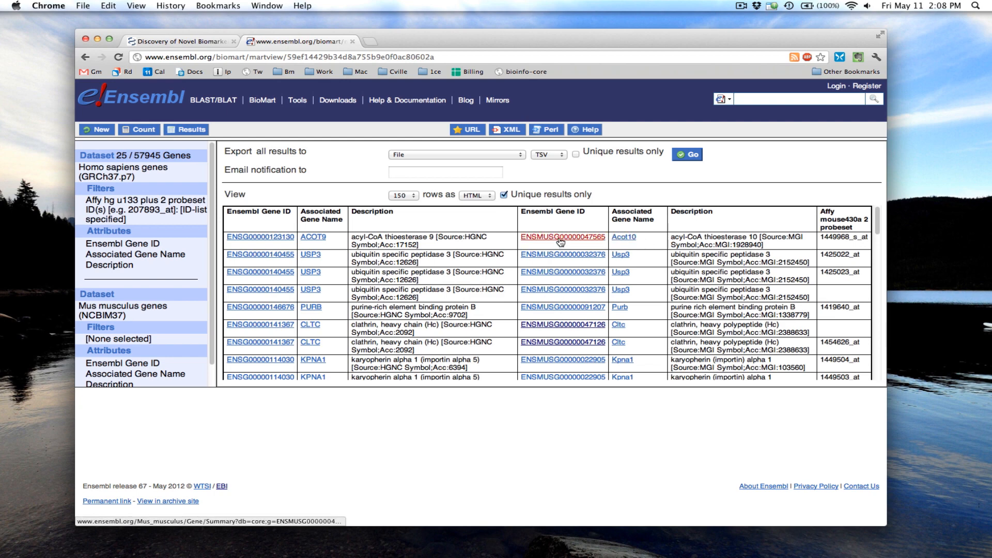
pyautogui.click(560, 237)
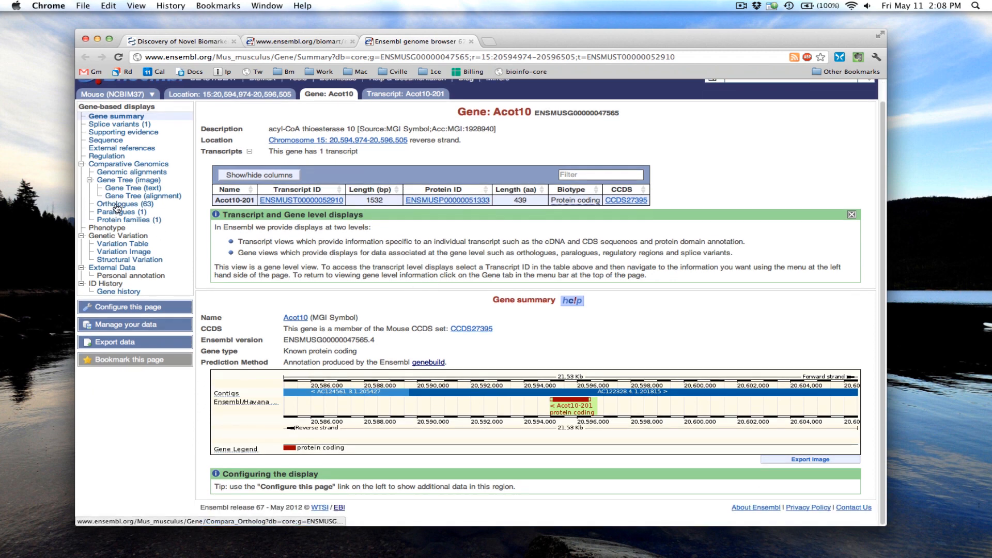
pyautogui.click(114, 203)
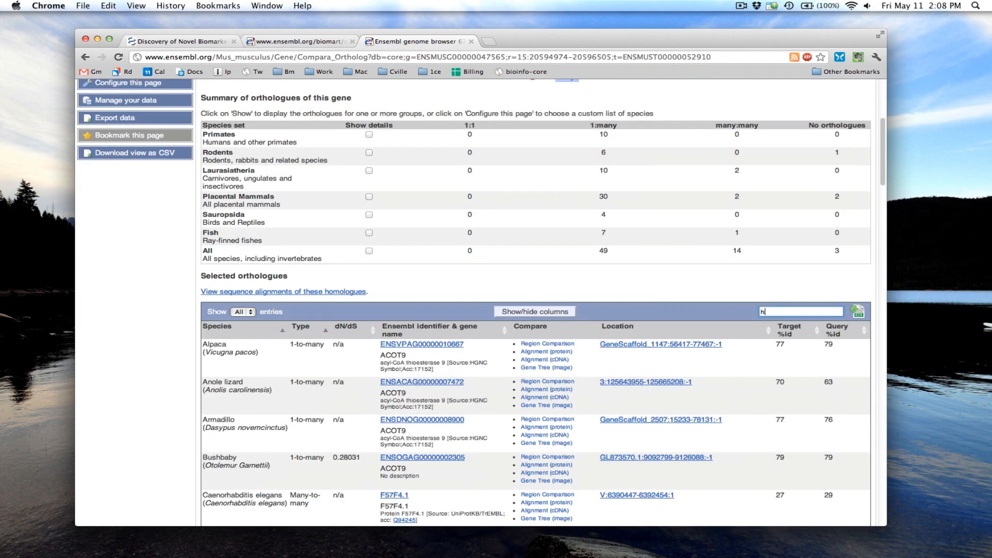
pyautogui.write('human')
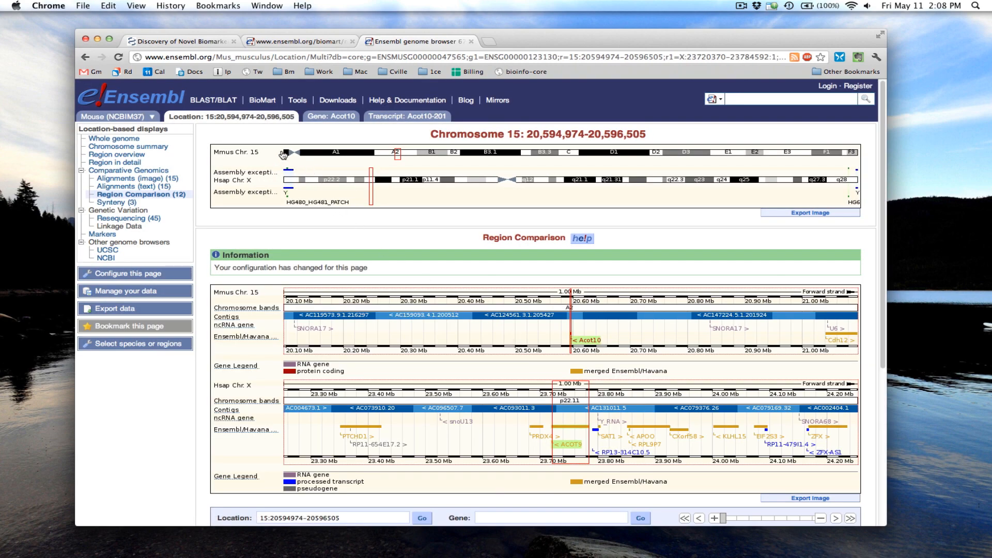
pyautogui.moveTo(258, 157)
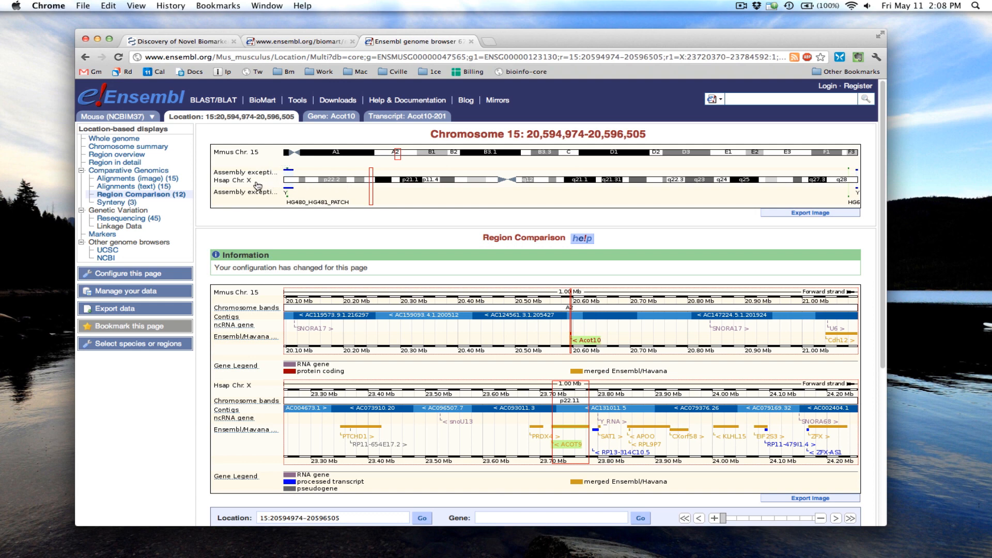
pyautogui.moveTo(114, 203)
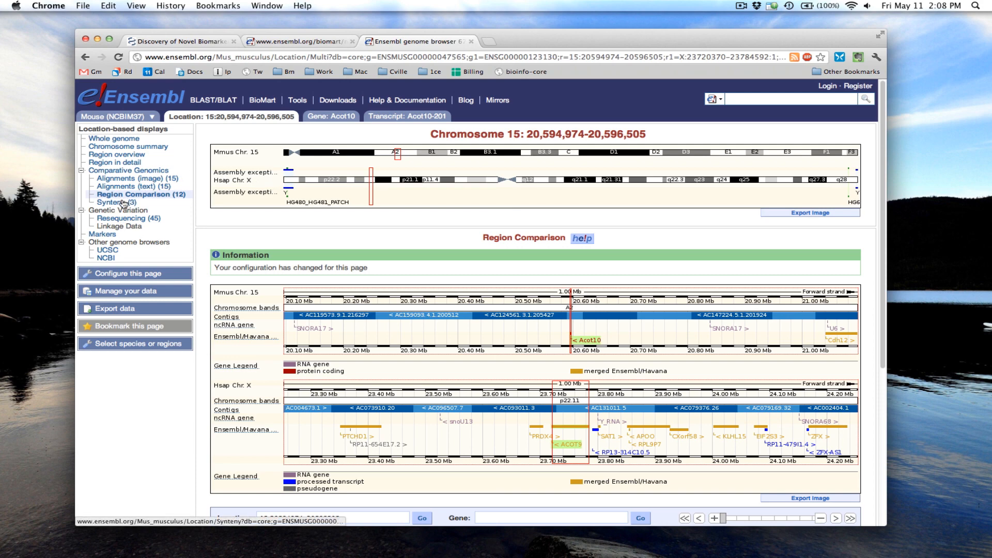
# Step: Show the Synteny view for the Acot10 region on mouse chromosome 15
pyautogui.click(113, 202)
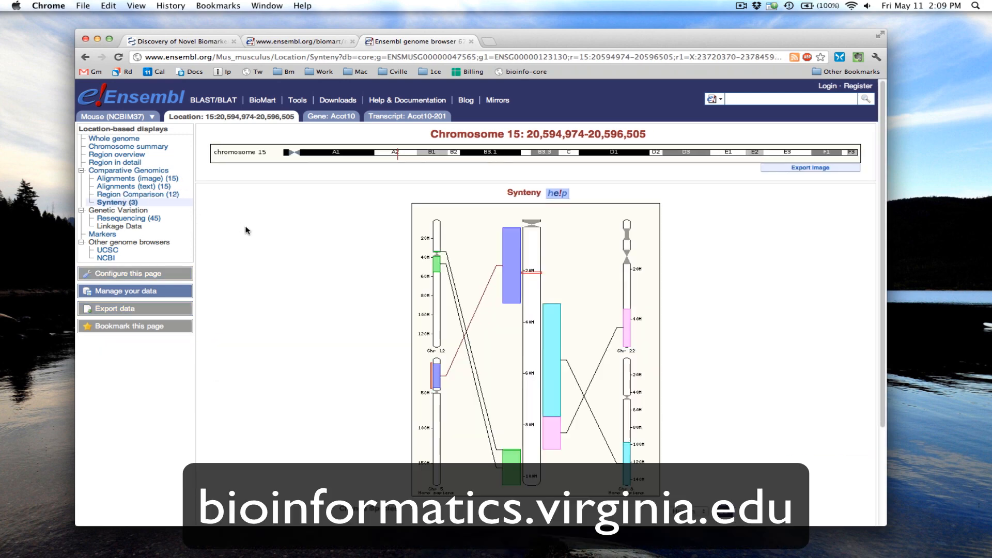